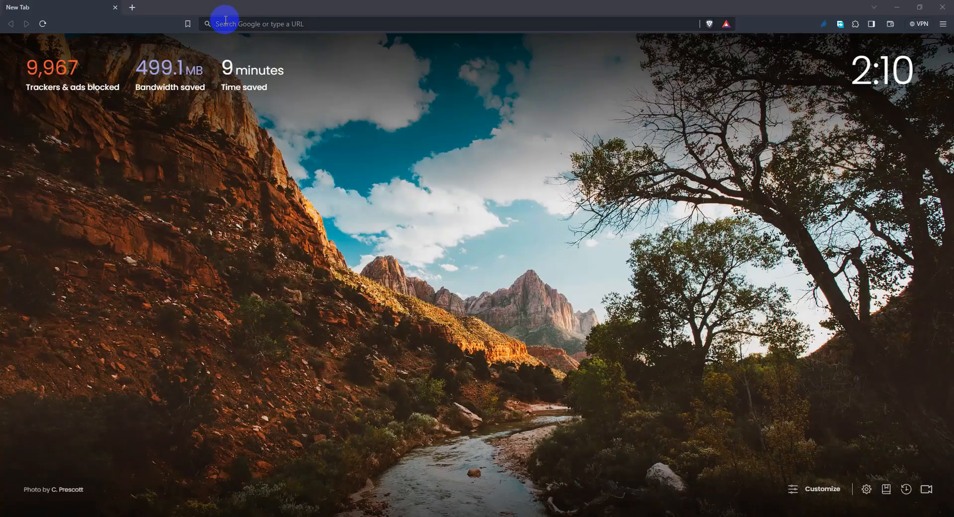
Step: Reach EarthExplorer via the 'usgs' address-bar suggestion and go to its Login page
text(u)
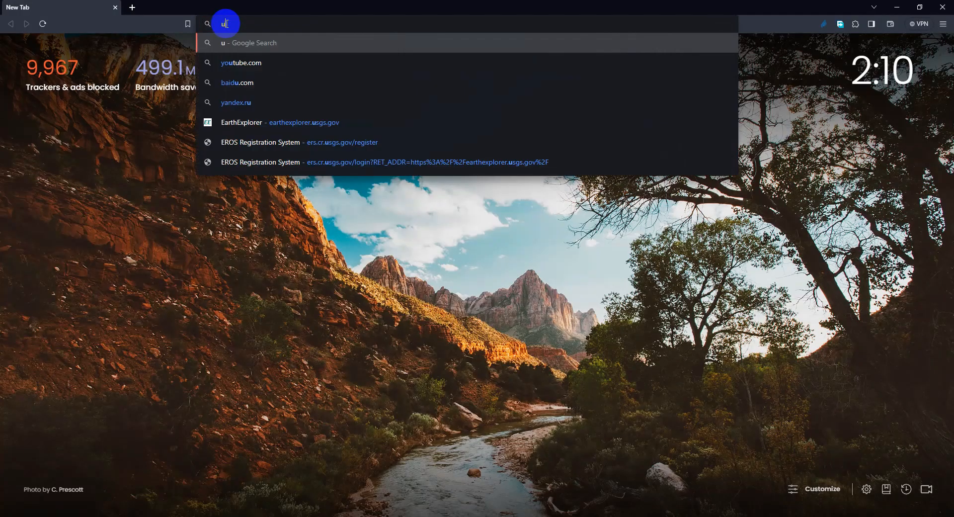
text(sgs)
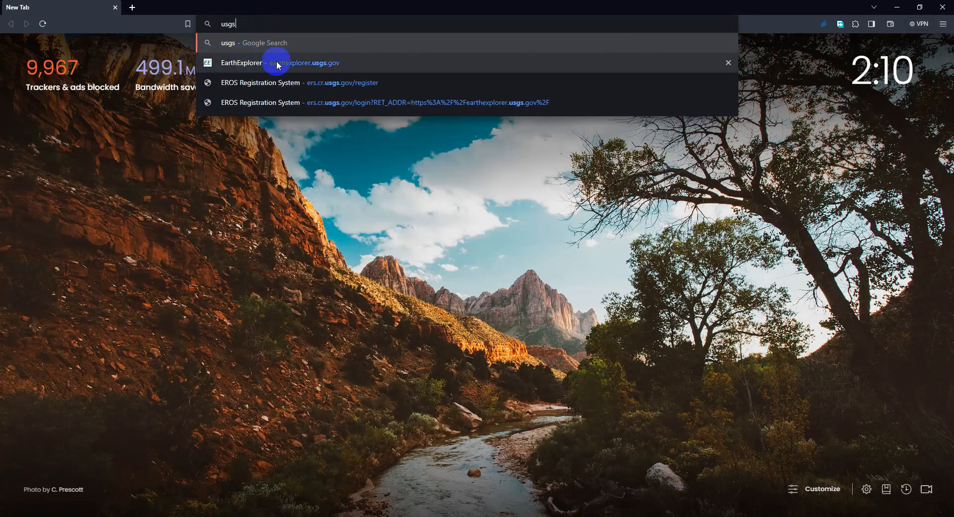
click(274, 62)
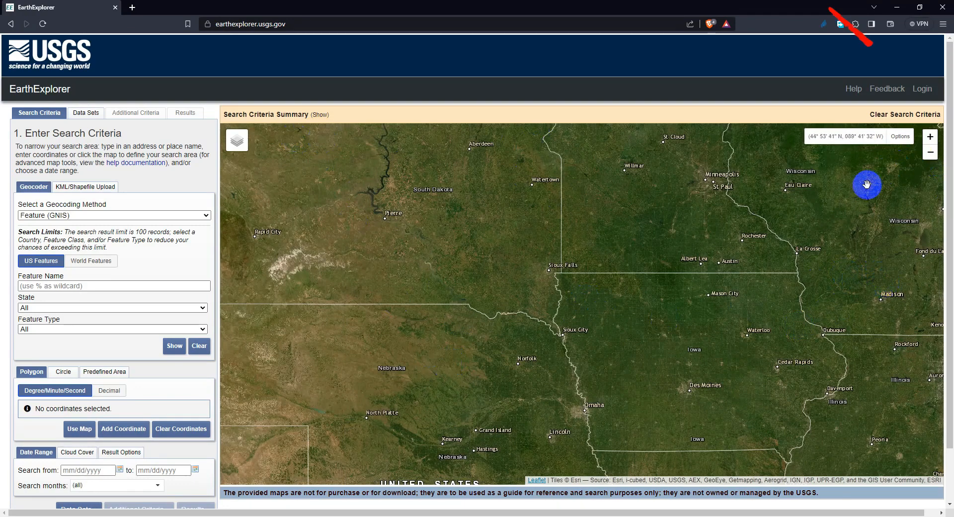
click(921, 88)
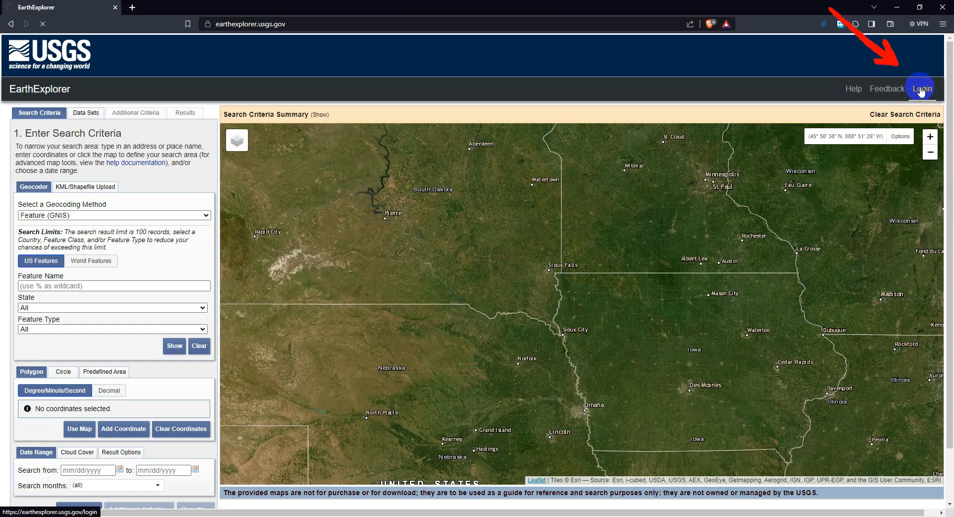
click(922, 88)
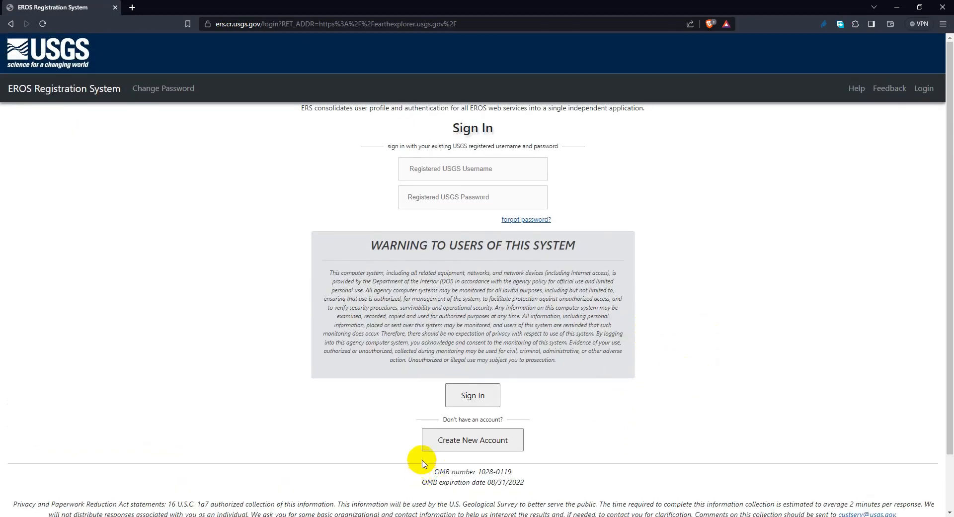
Step: Start a new EROS account with username 'gis...' and a new password entered
click(472, 439)
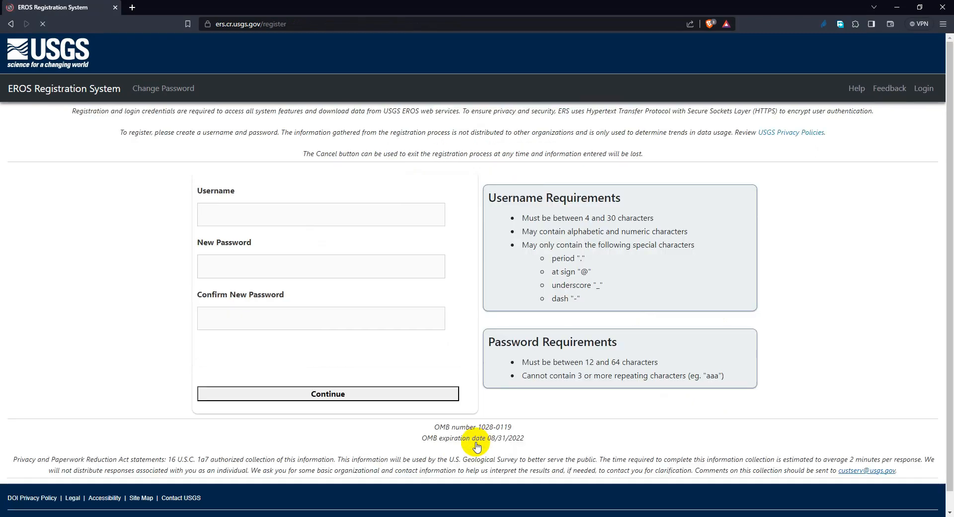
click(320, 214)
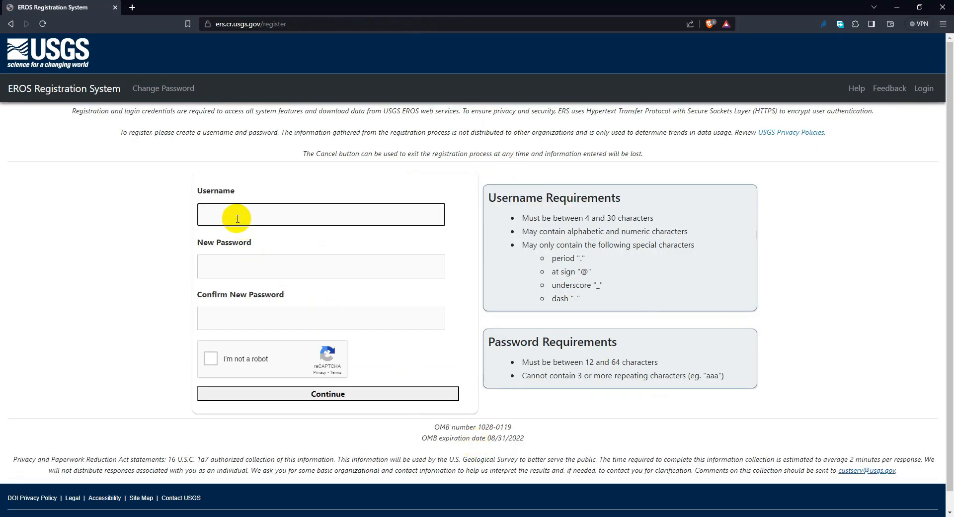
text(gisandremotesensing)
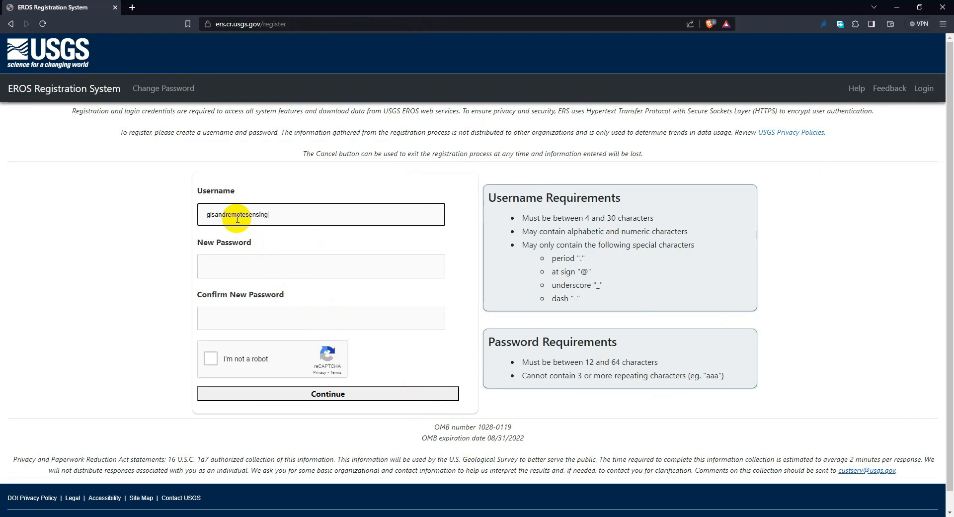
click(320, 266)
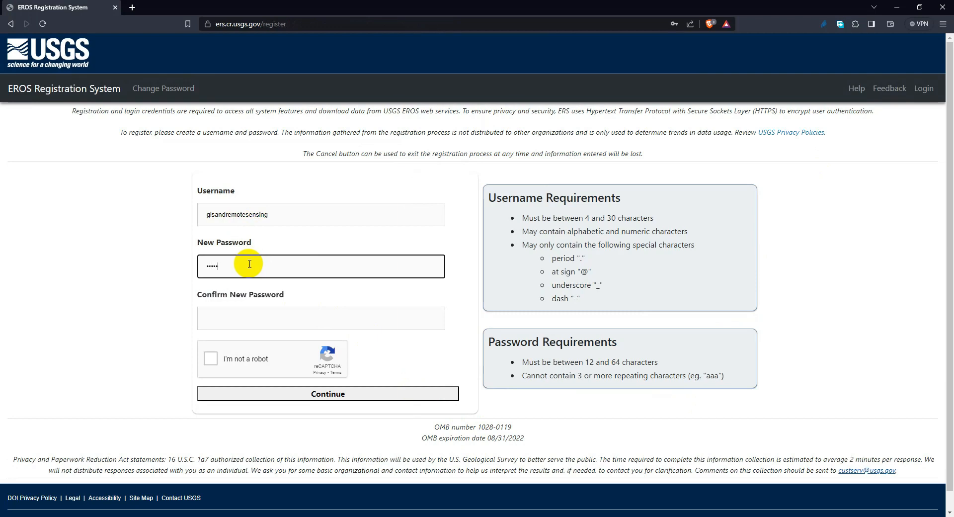
text(a)
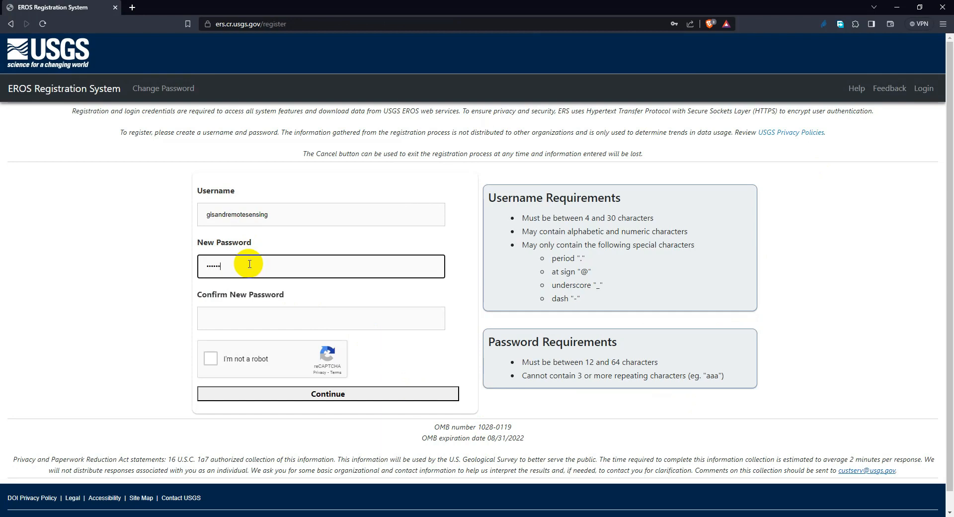
text(••)
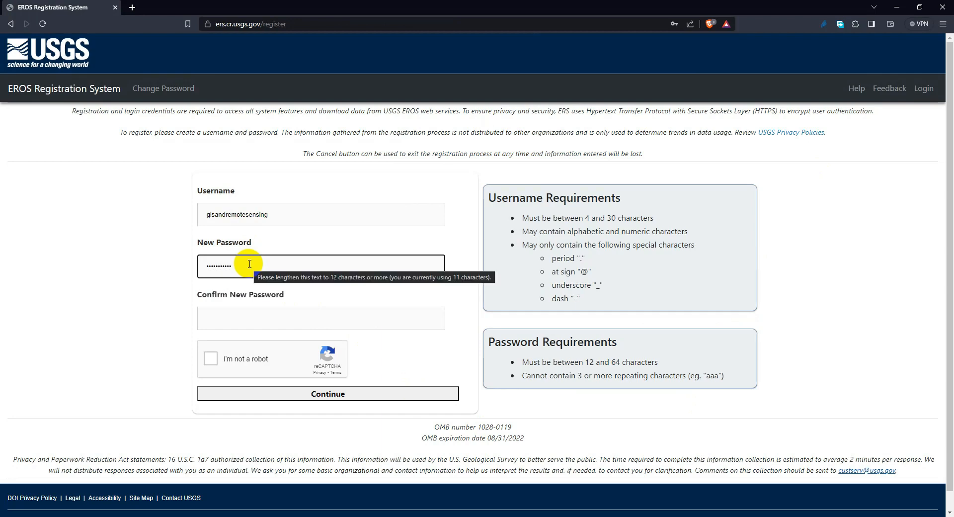
Step: Pass the reCAPTCHA bridge challenge and submit the credentials, then re-confirm the reCAPTCHA after rejection
click(210, 359)
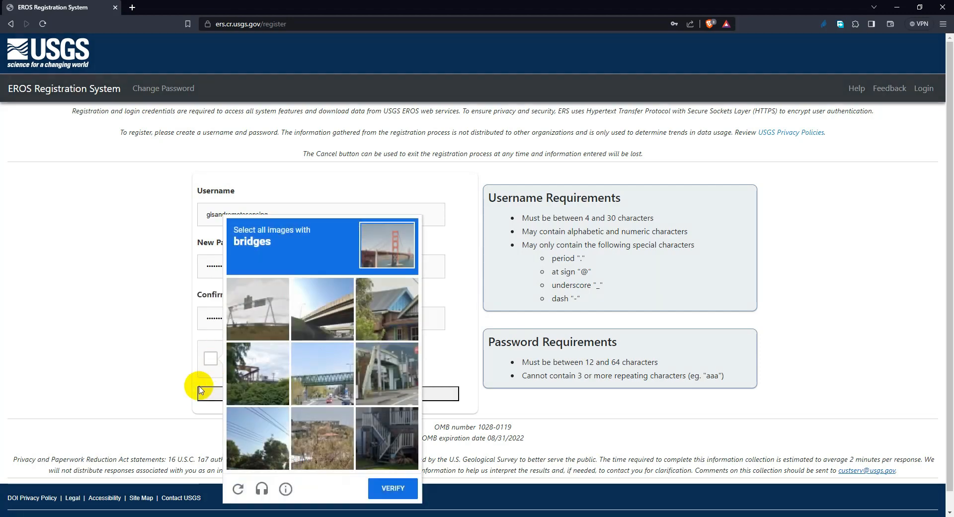
click(393, 487)
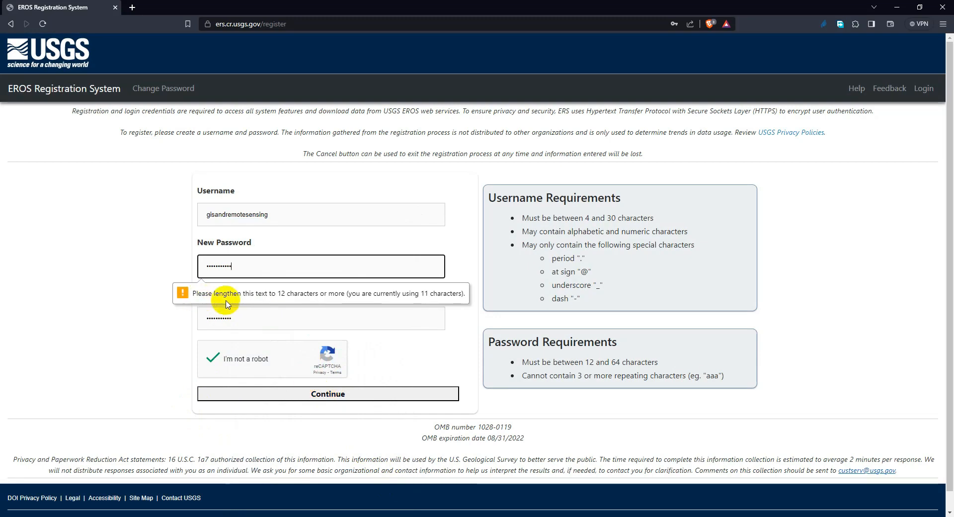
click(327, 393)
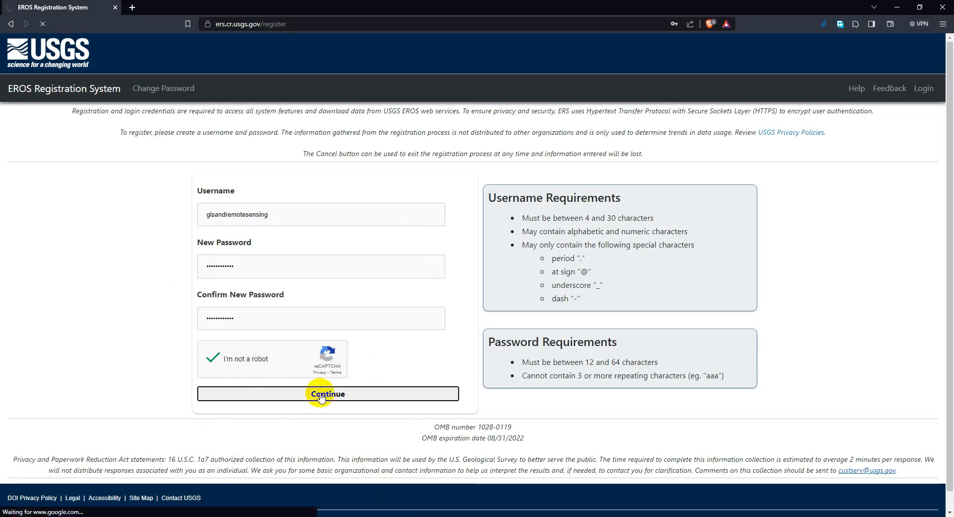
click(328, 393)
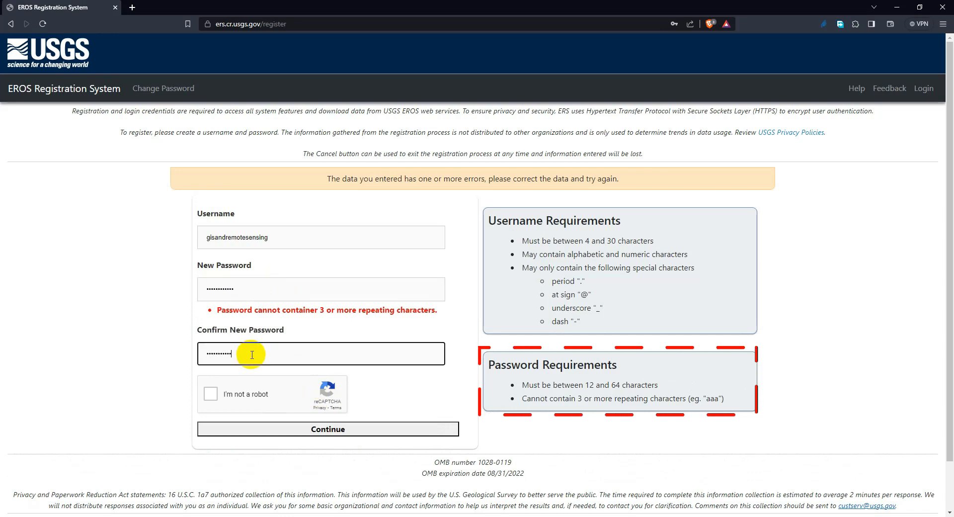
click(210, 393)
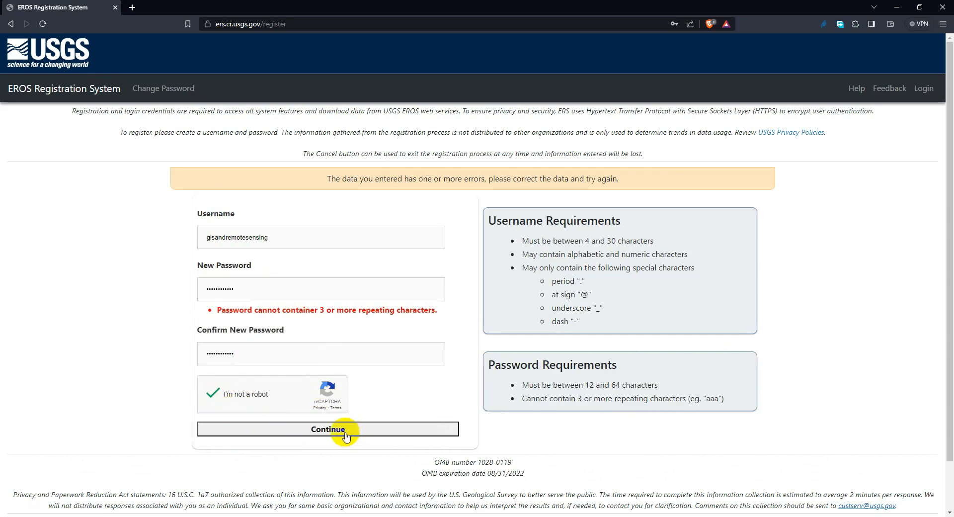
Step: Resubmit the corrected credentials, save the contact details and submit the registration
click(327, 429)
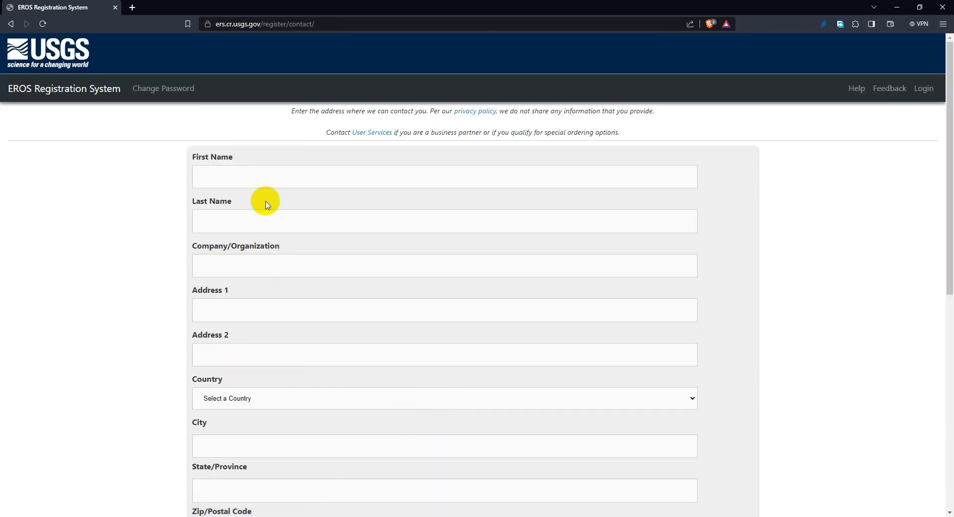
scroll(down, 3)
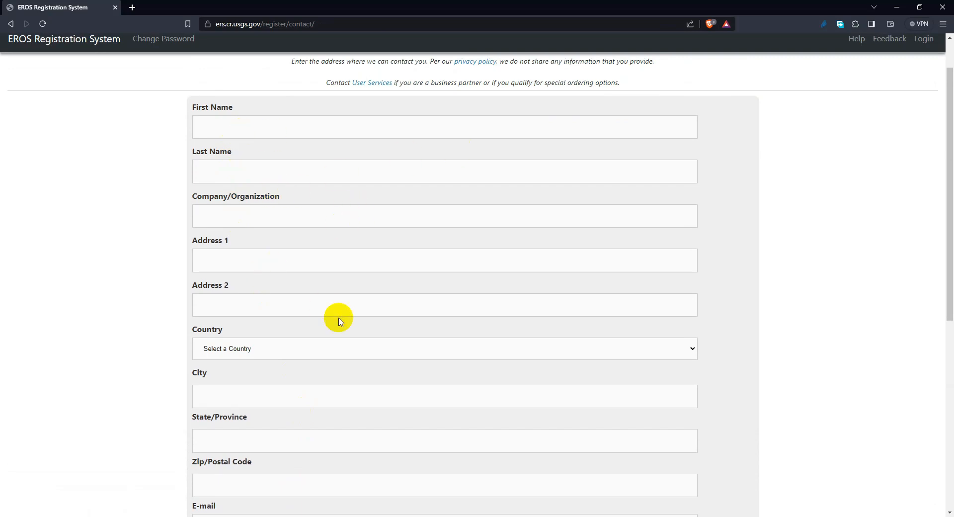
scroll(down, 3)
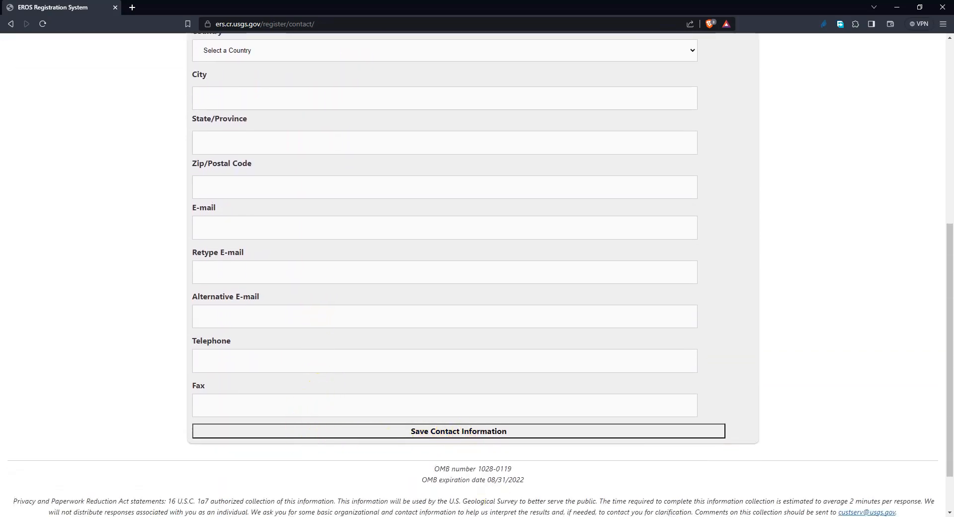
click(458, 431)
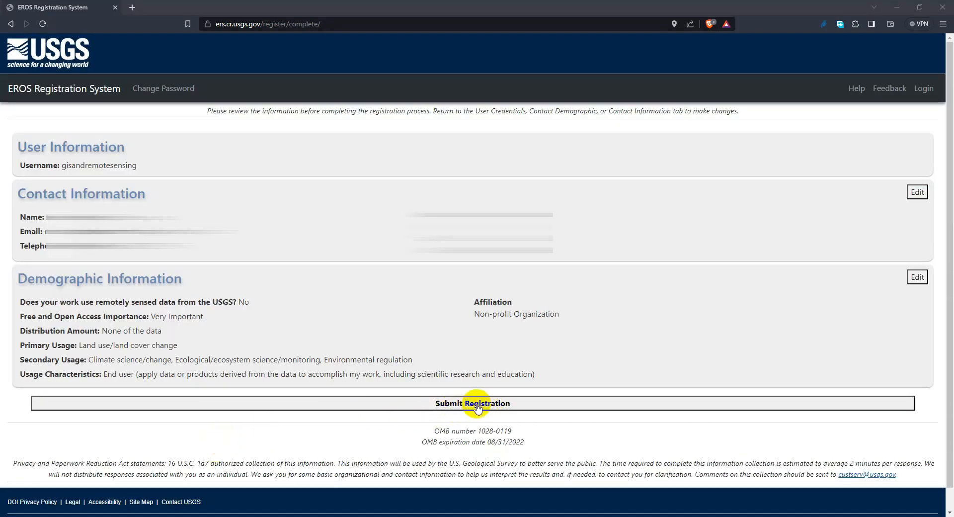
click(472, 403)
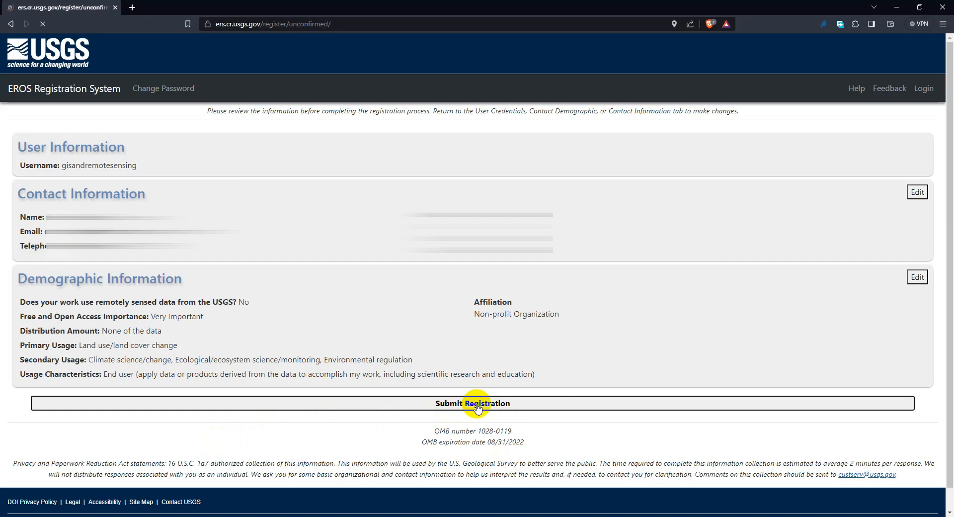
Step: Review the Registration Submitted check-your-email notice and return to the sign-in page
click(472, 403)
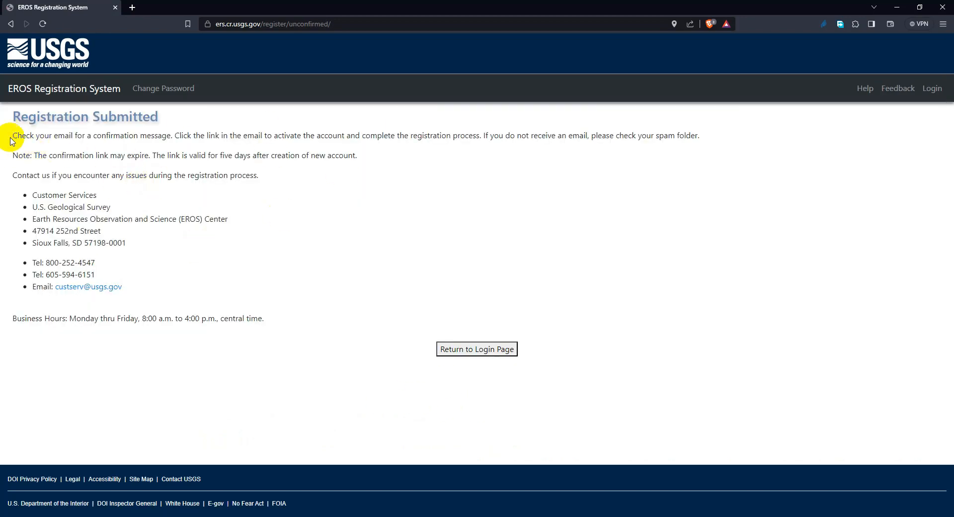
drag(12, 135, 699, 135)
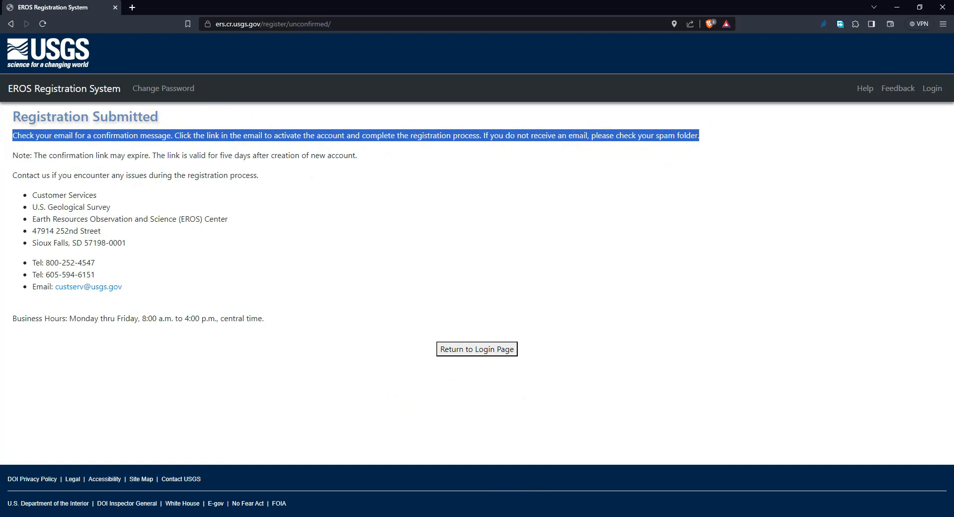
click(477, 349)
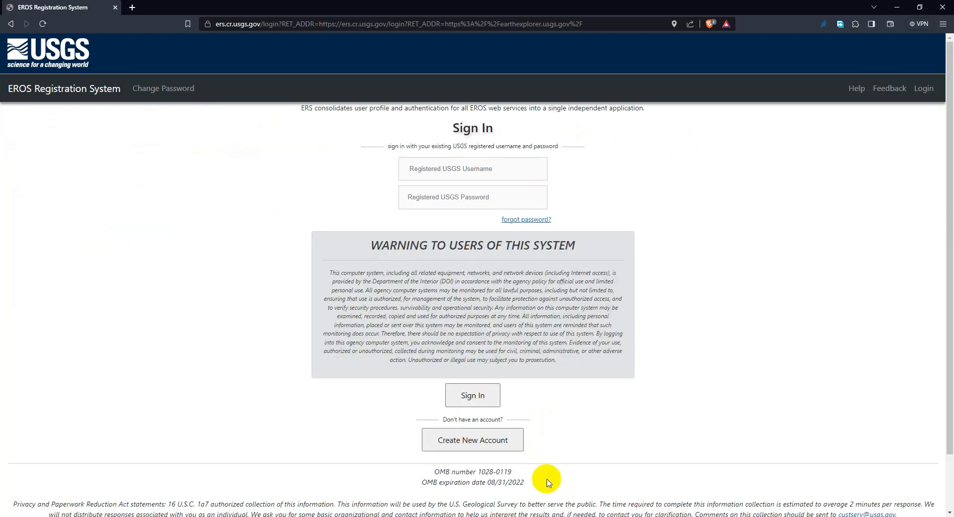
Step: Sign in as 'gisandremote' and continue into EarthExplorer as that user
text(g)
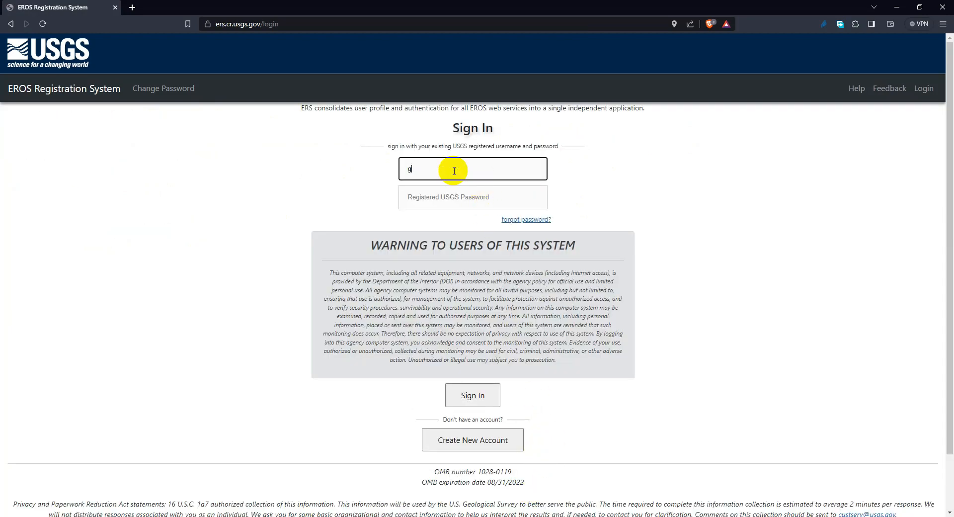
text(isandremotesensing)
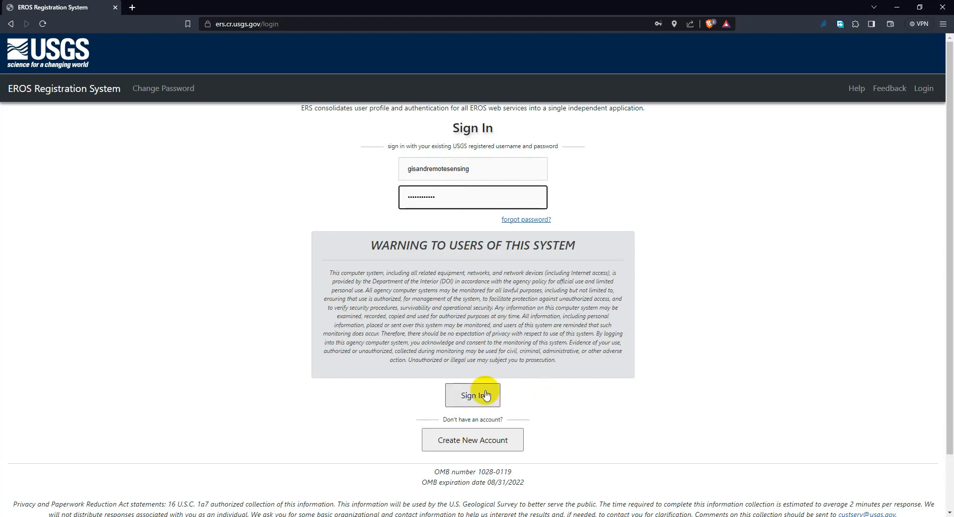
click(472, 395)
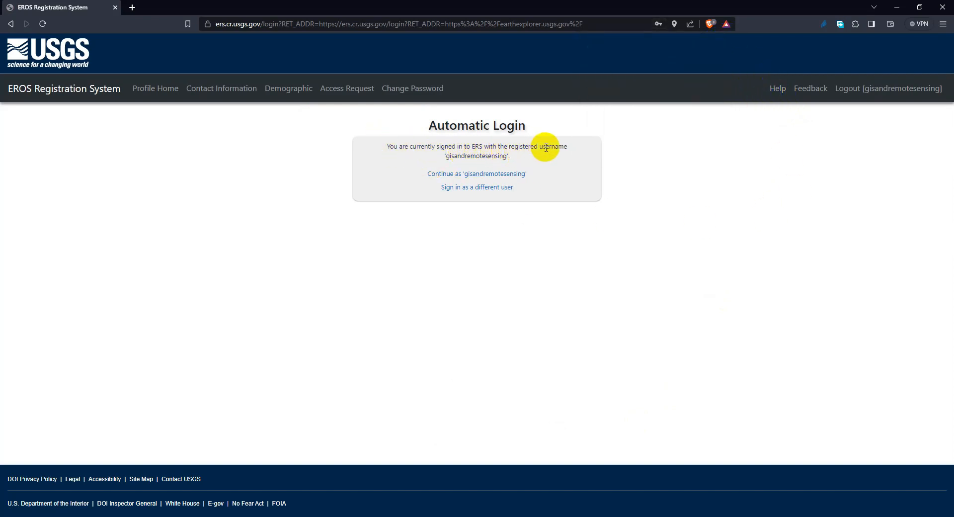
click(476, 174)
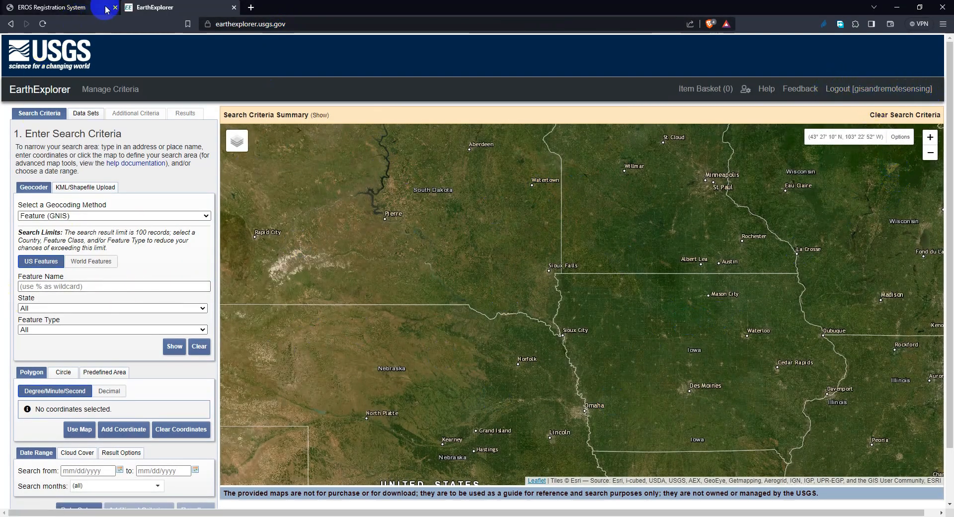
Step: Pan the map from North America to the West Bengal–Bangladesh delta region
click(115, 8)
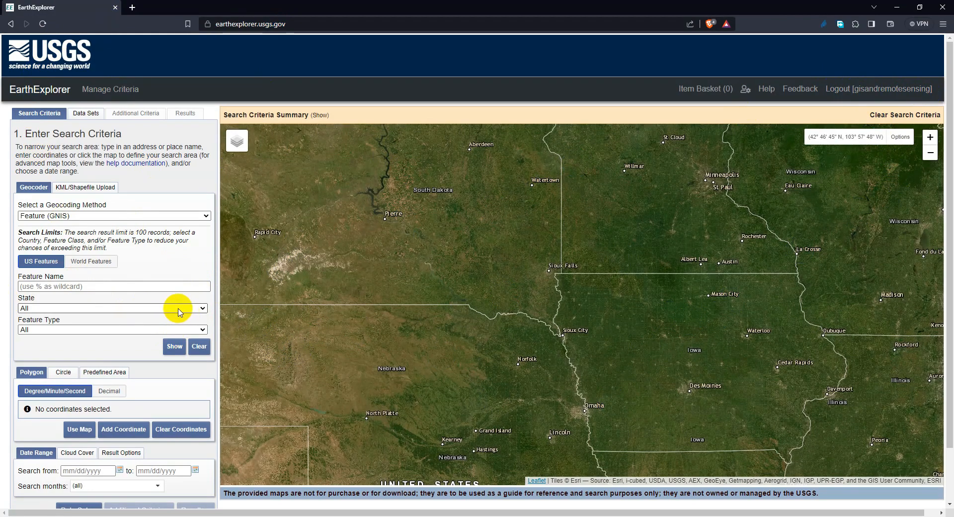
mouse_move(63, 323)
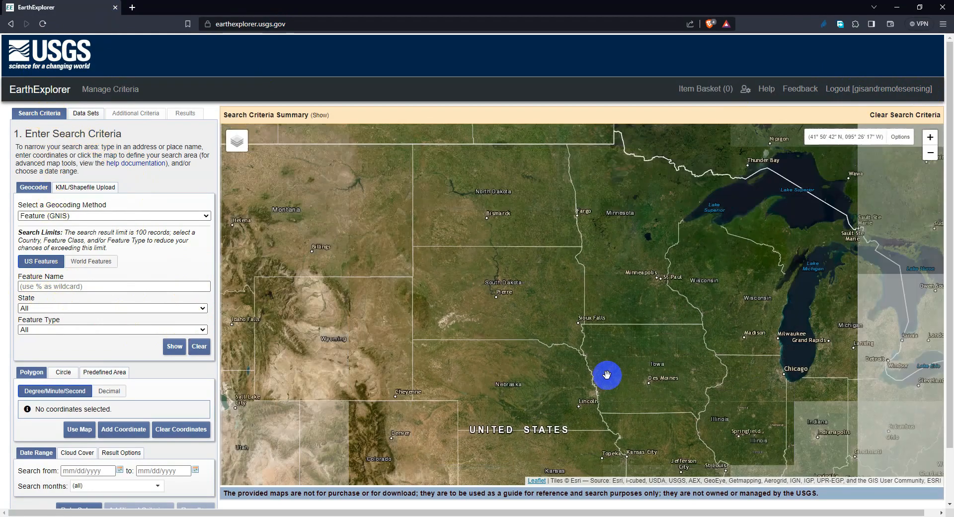
drag(607, 373, 448, 298)
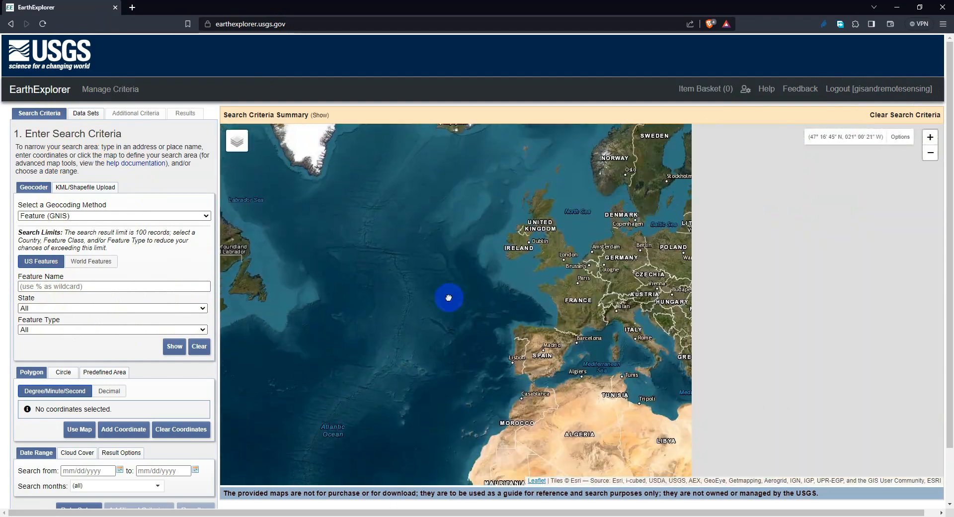
drag(449, 298, 424, 324)
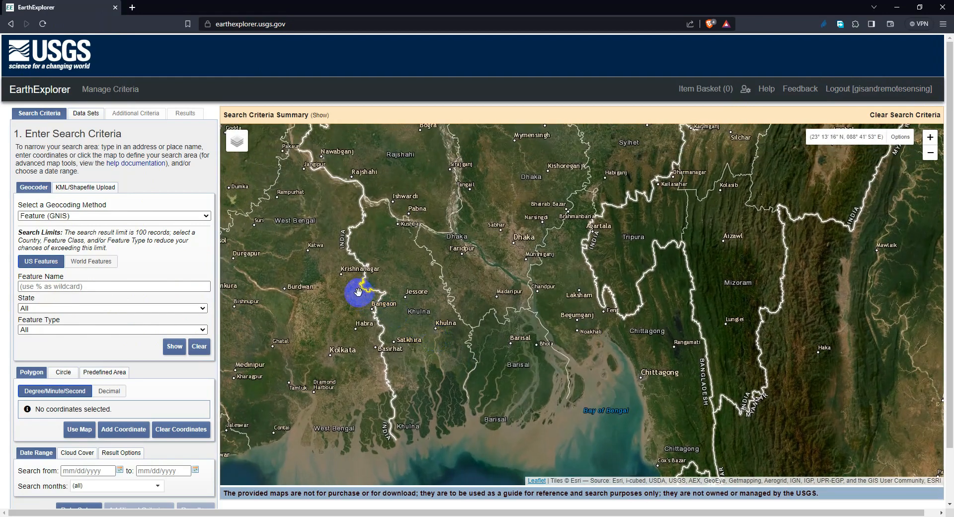
Step: Place polygon corners near Rajbari, the southern coast and West Bengal to enclose the delta
click(355, 282)
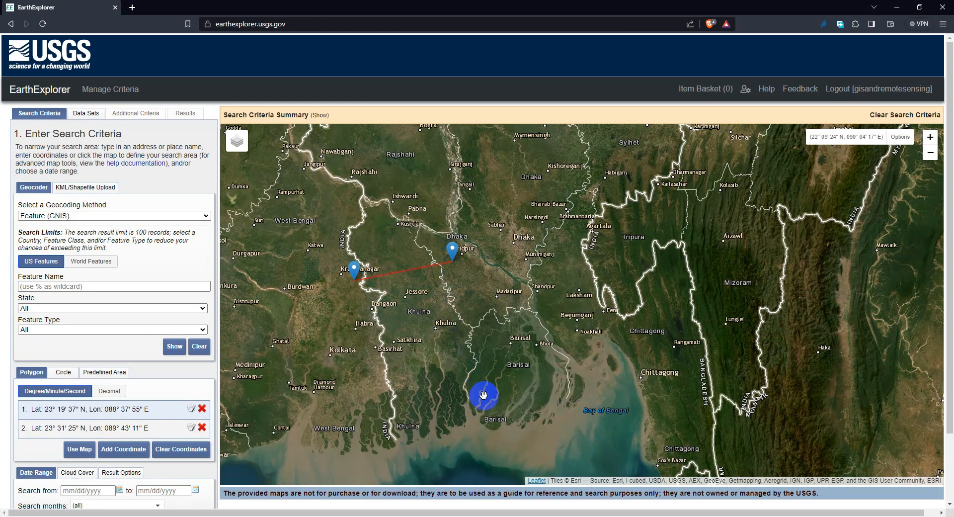
click(478, 395)
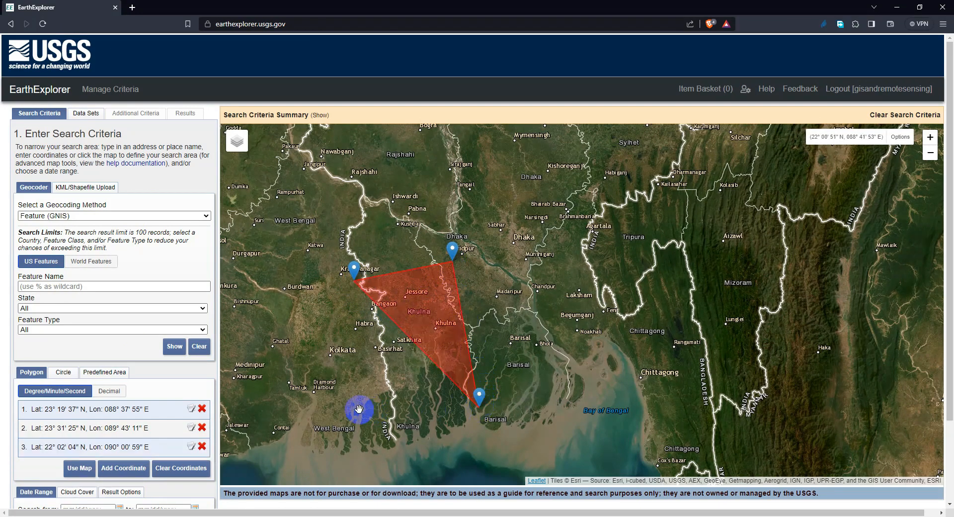
click(359, 406)
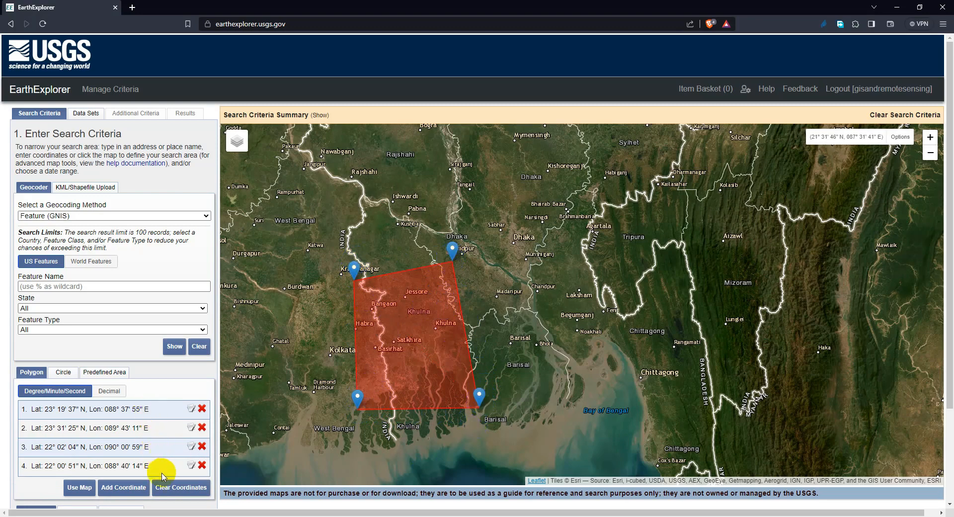
scroll(down, 3)
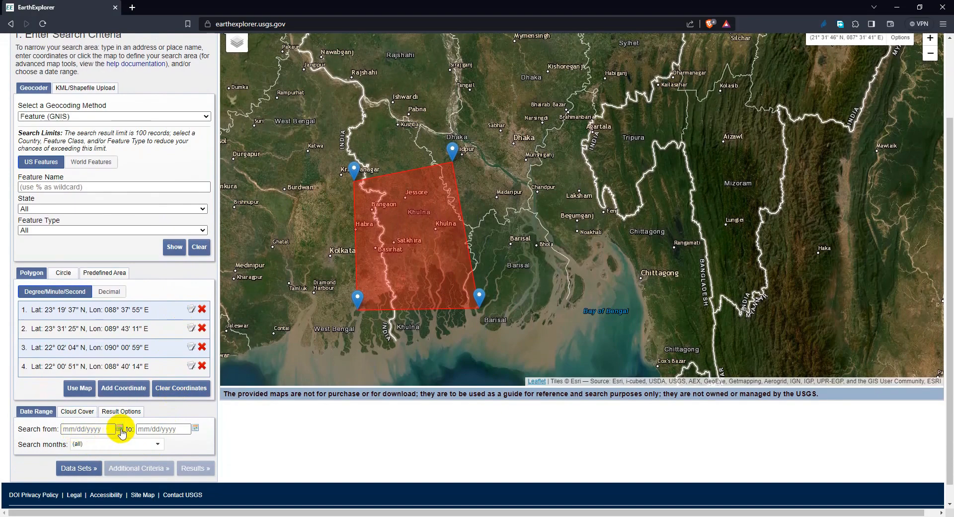
Step: Set the Date Range to search from 01/01/2022 to 01/31/2022
click(120, 428)
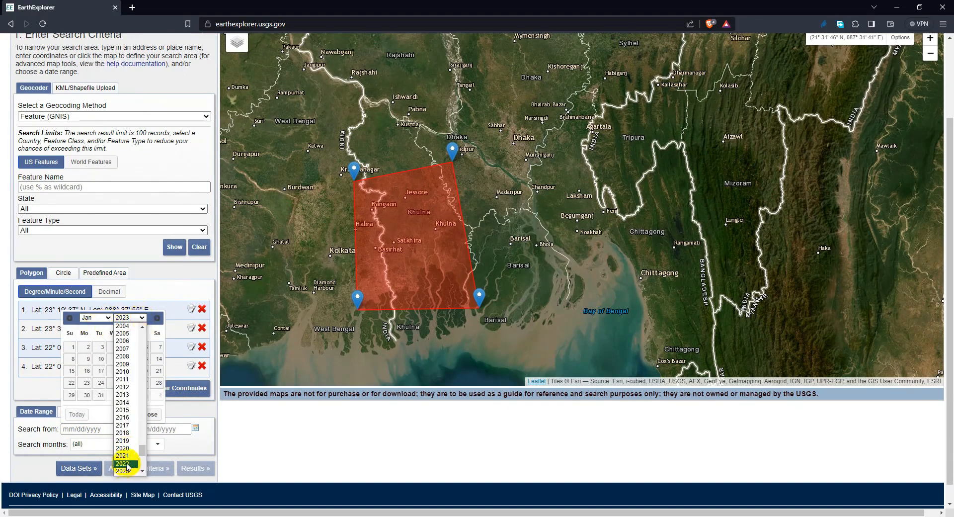
click(123, 463)
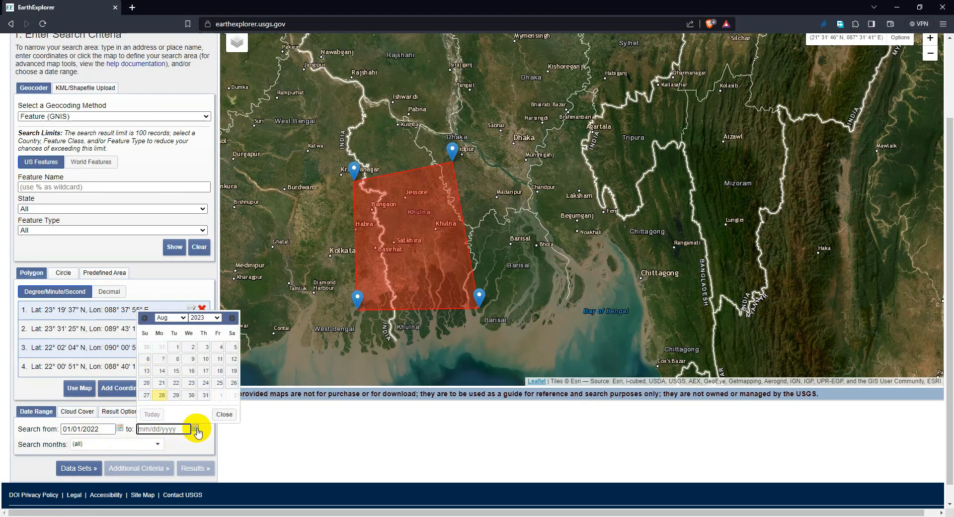
click(206, 317)
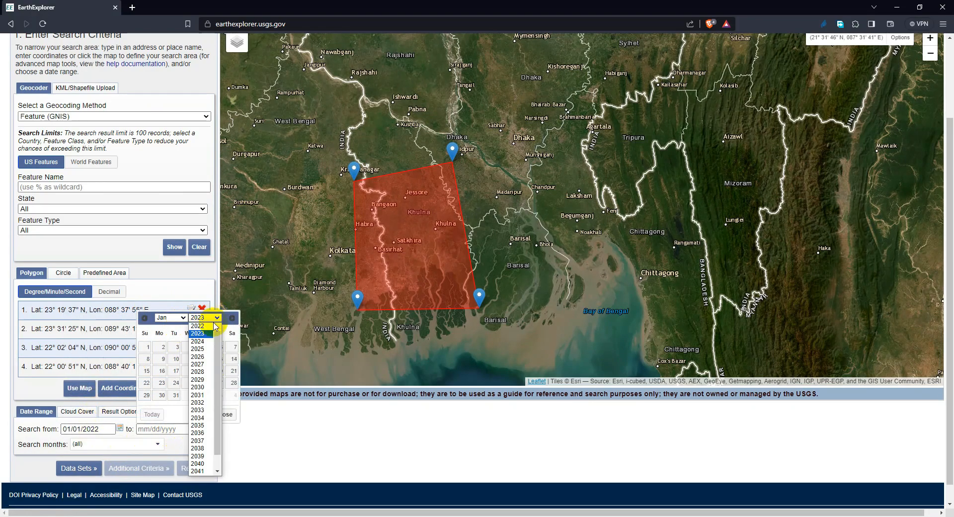
click(197, 326)
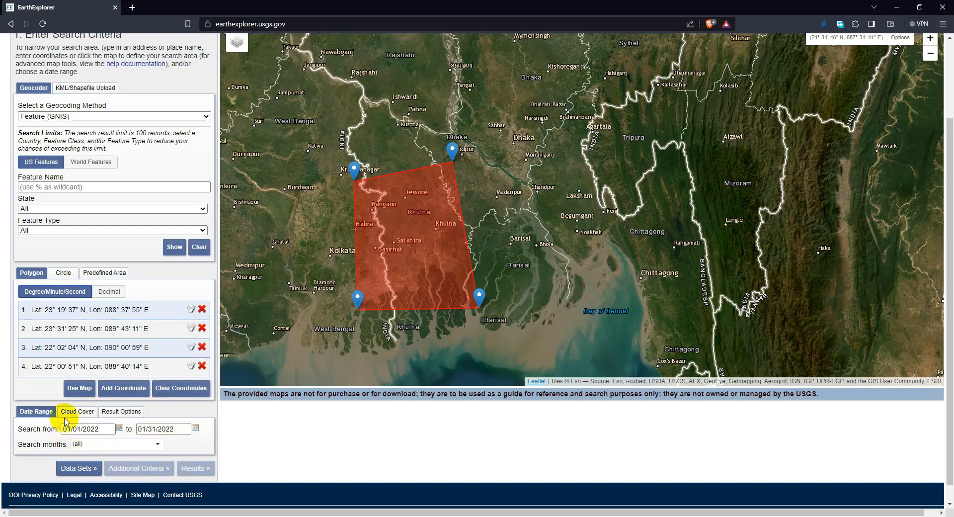
Step: Limit the Cloud Cover range to 0%–5% with the slider
click(76, 411)
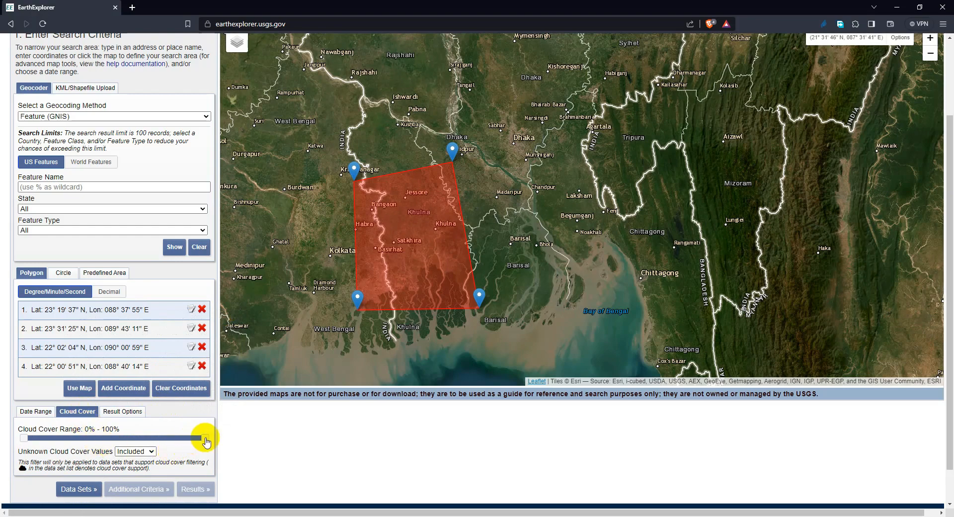
drag(206, 438, 35, 437)
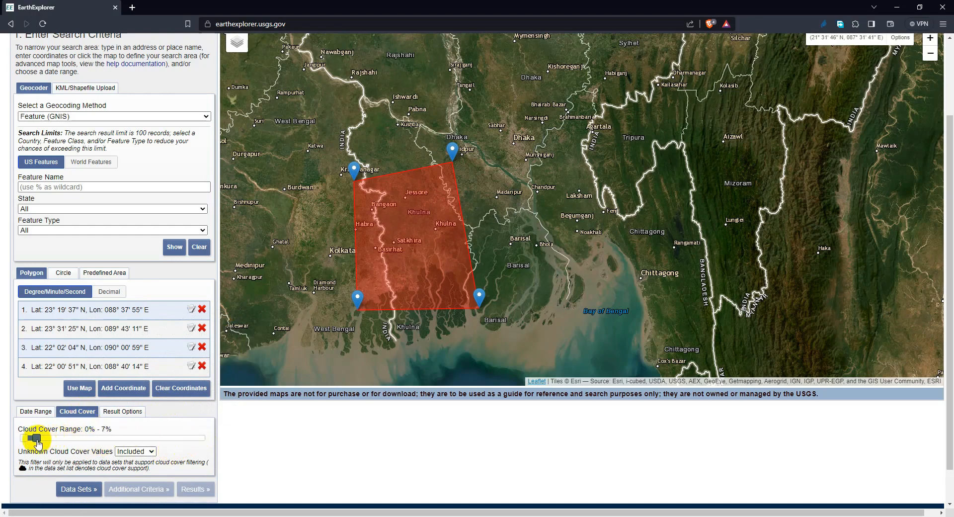
drag(35, 438, 29, 438)
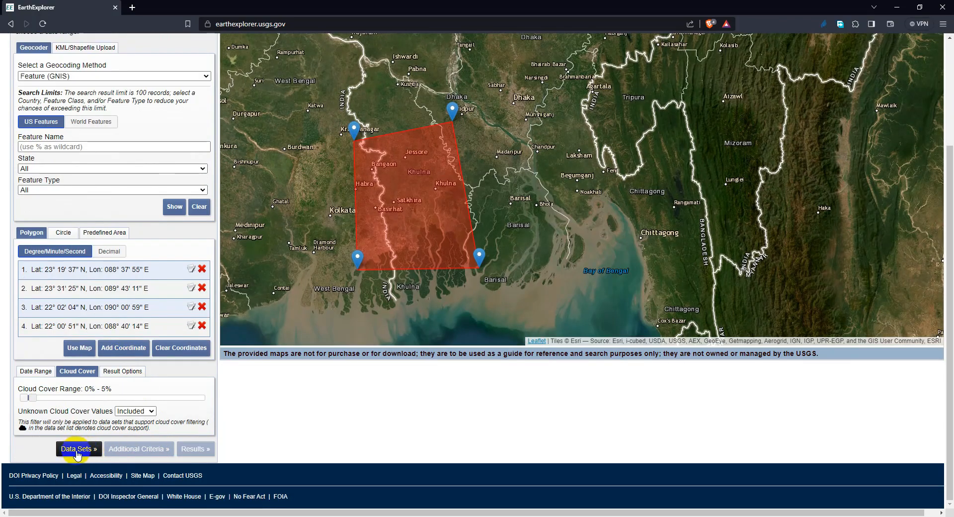
Step: Under Landsat > Collection 2 Level-1, tick Landsat 8-9 OLI/TIRS C2 L1
click(78, 448)
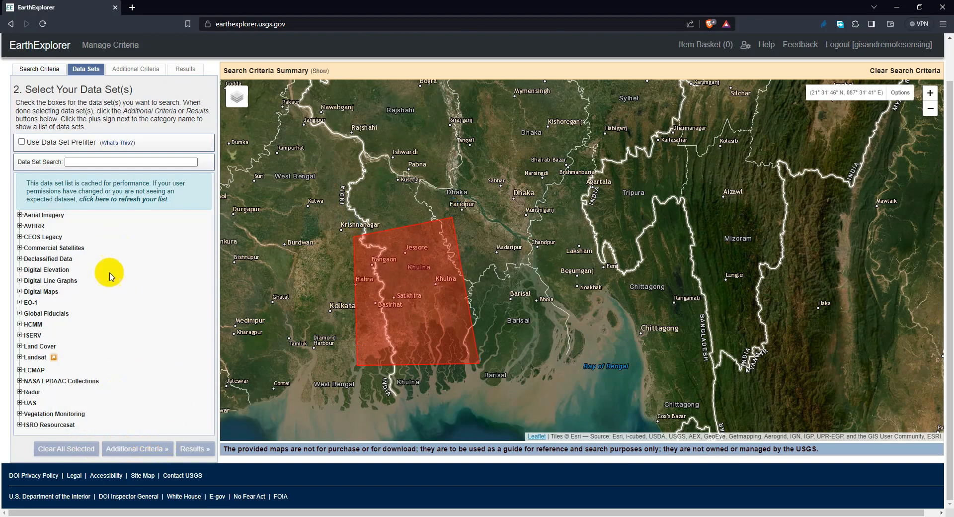
mouse_move(27, 360)
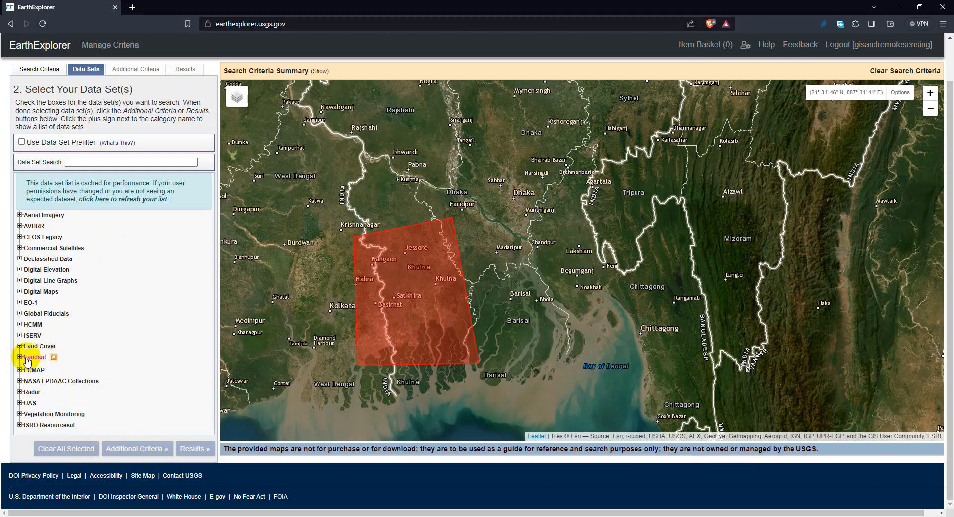
click(19, 356)
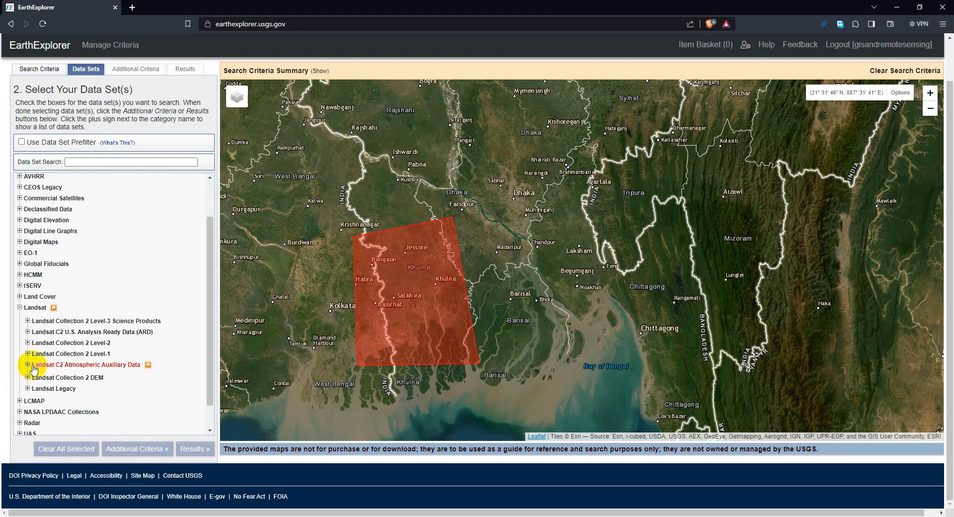
click(28, 353)
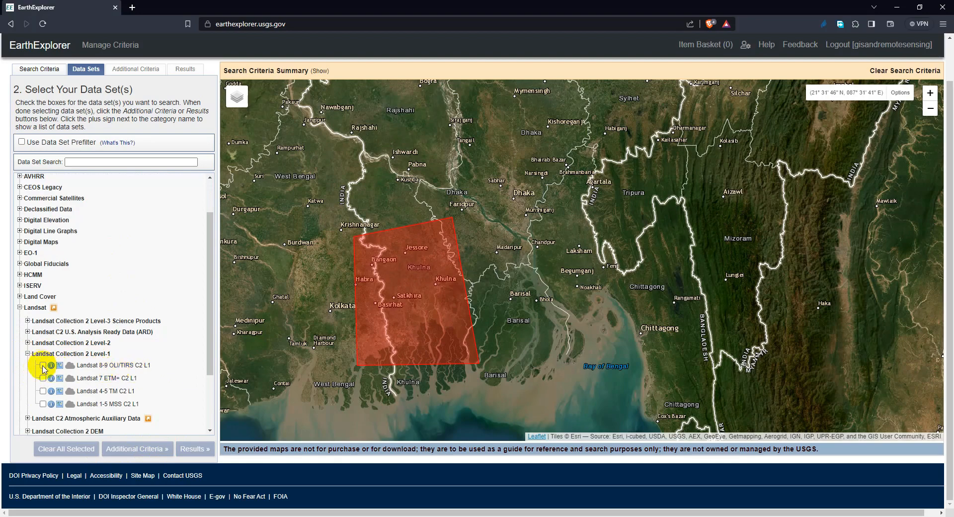
click(43, 364)
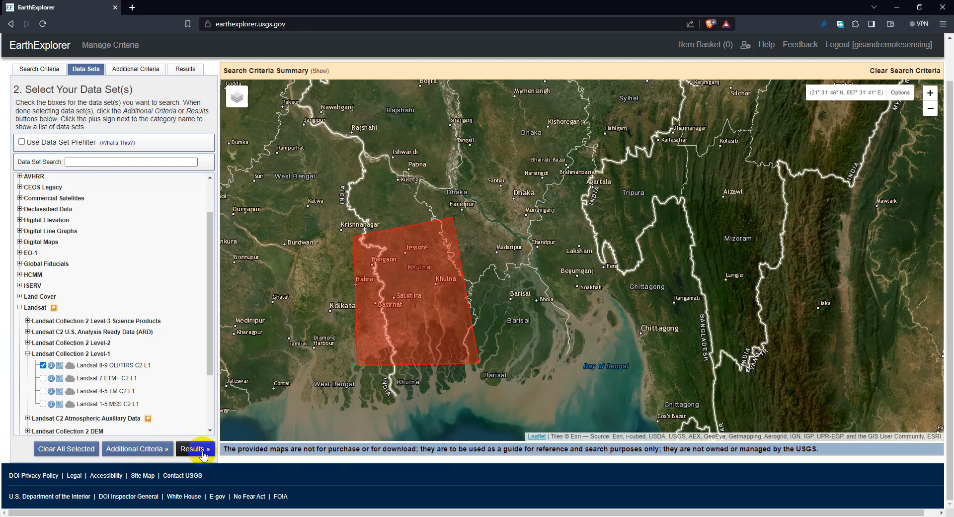
Step: Run the search (8 Landsat 8-9 scenes) and show the 2022/01/30 path 138 row 44 footprint
click(195, 449)
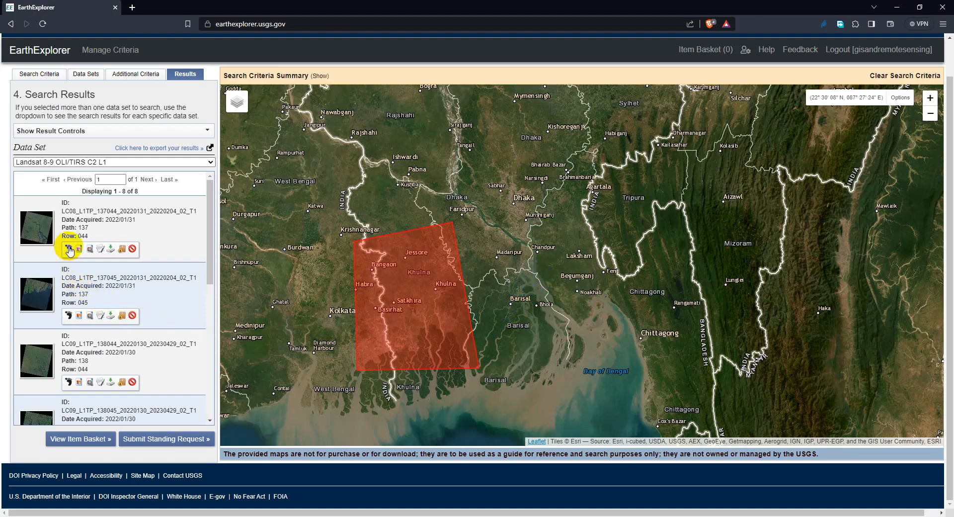
click(70, 319)
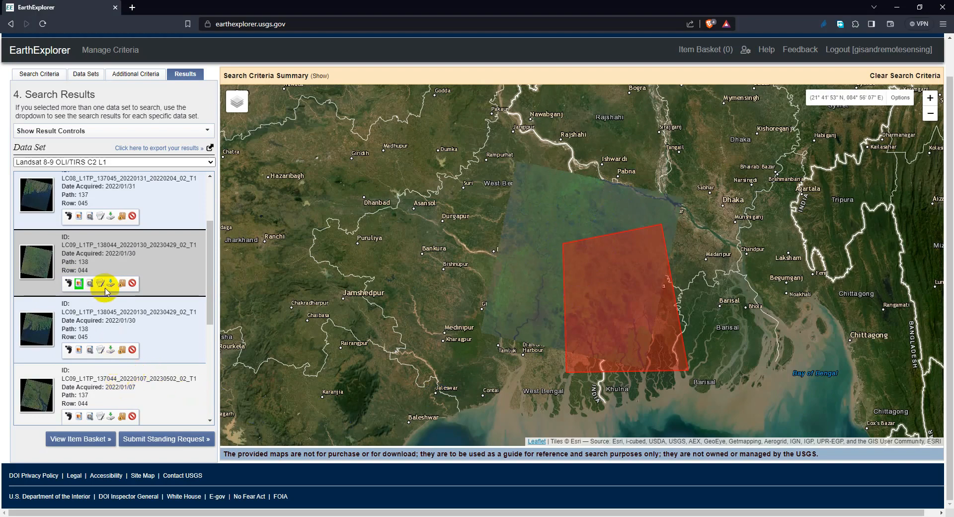
click(90, 284)
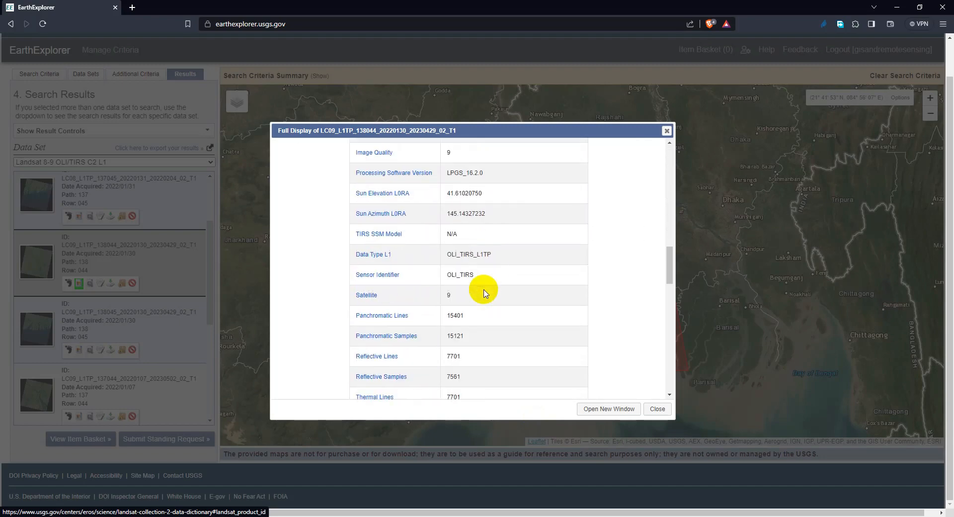
scroll(down, 3)
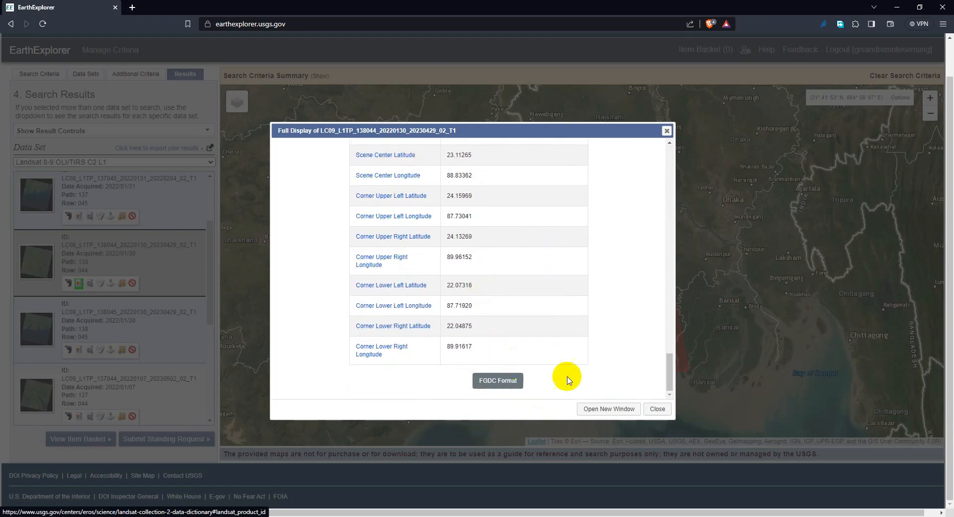
click(656, 408)
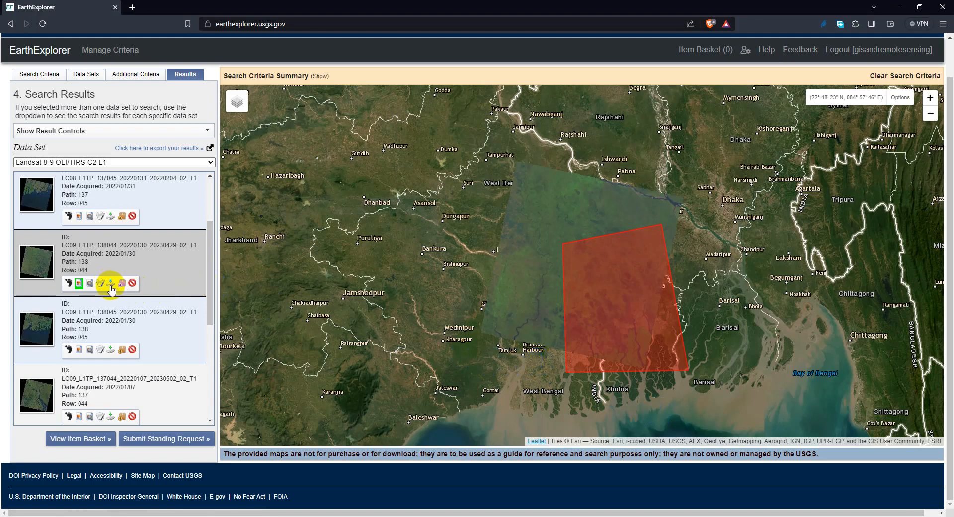
Step: Download the full 1.05 GB Level-1 product bundle for the path 138 row 44 scene
click(112, 283)
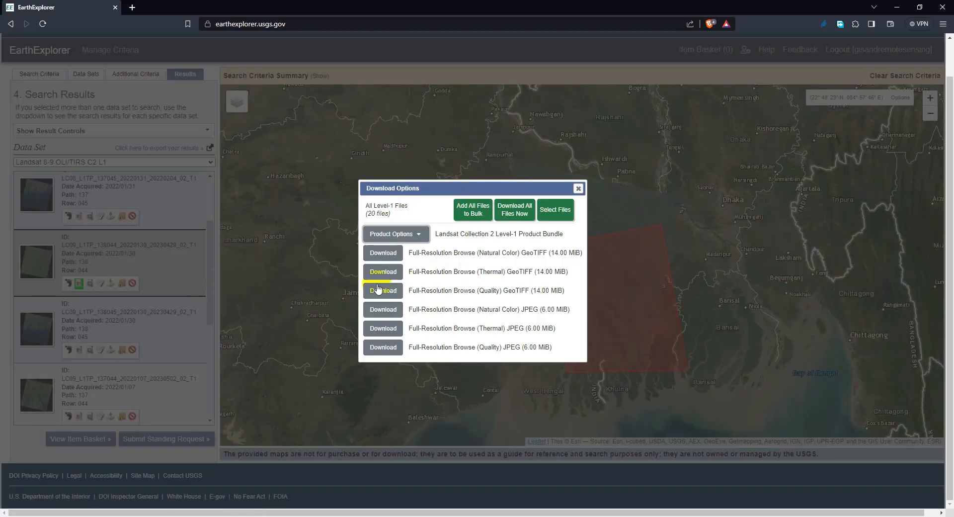
mouse_move(409, 238)
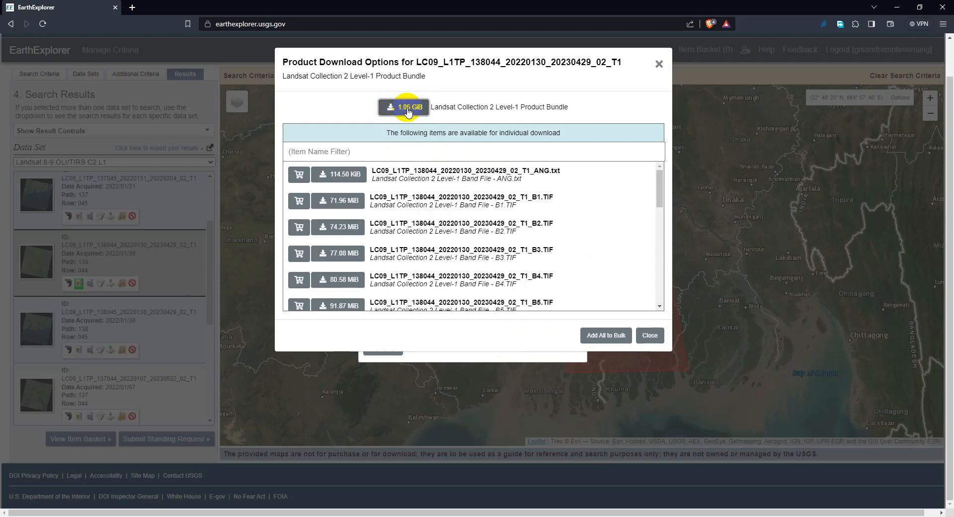
click(404, 107)
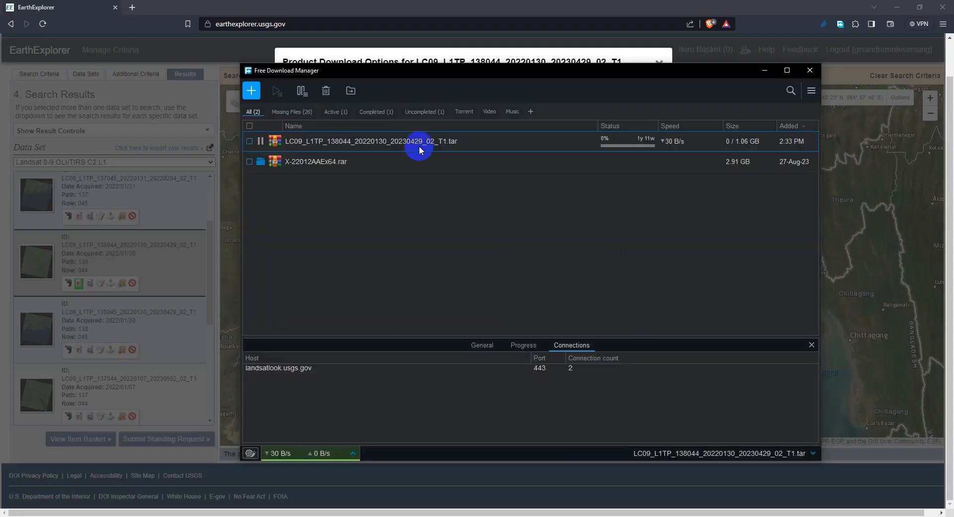